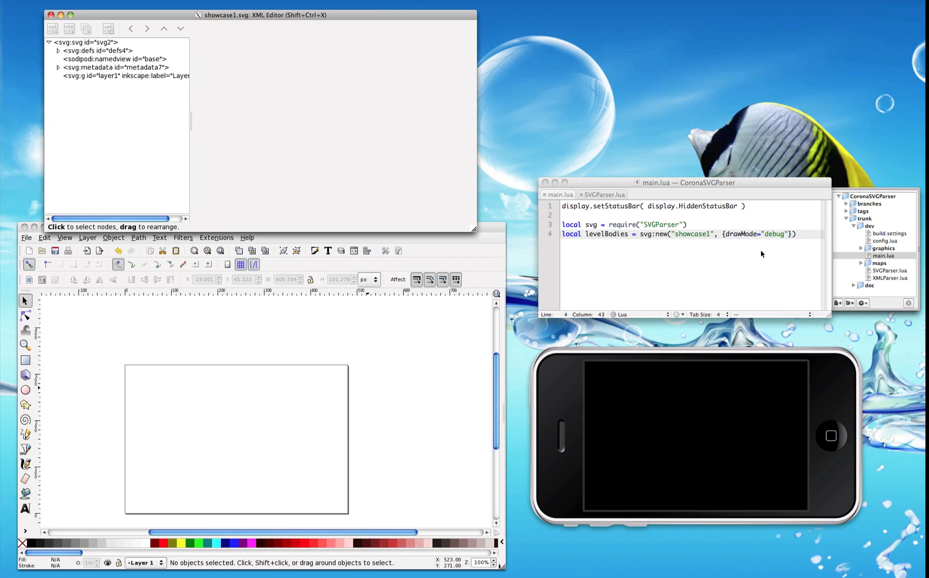
pyautogui.moveTo(769, 248)
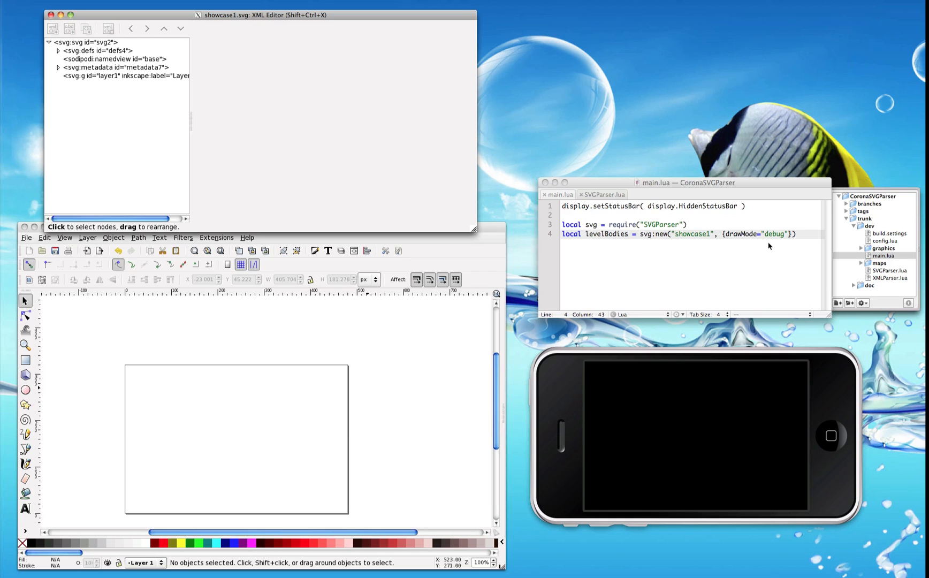
# Draw a grey circle on the page with the Ellipse tool
pyautogui.click(26, 390)
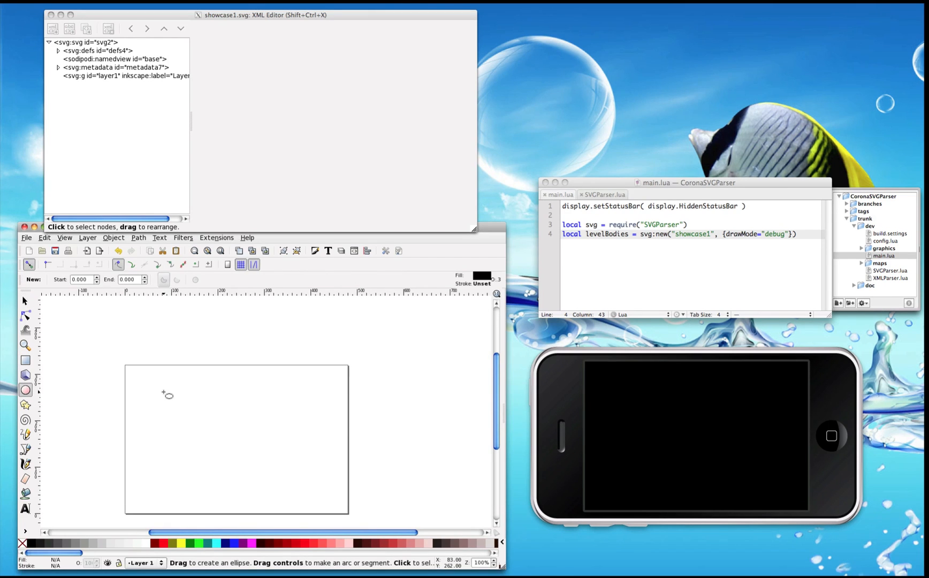
pyautogui.moveTo(167, 395); pyautogui.dragTo(154, 392)
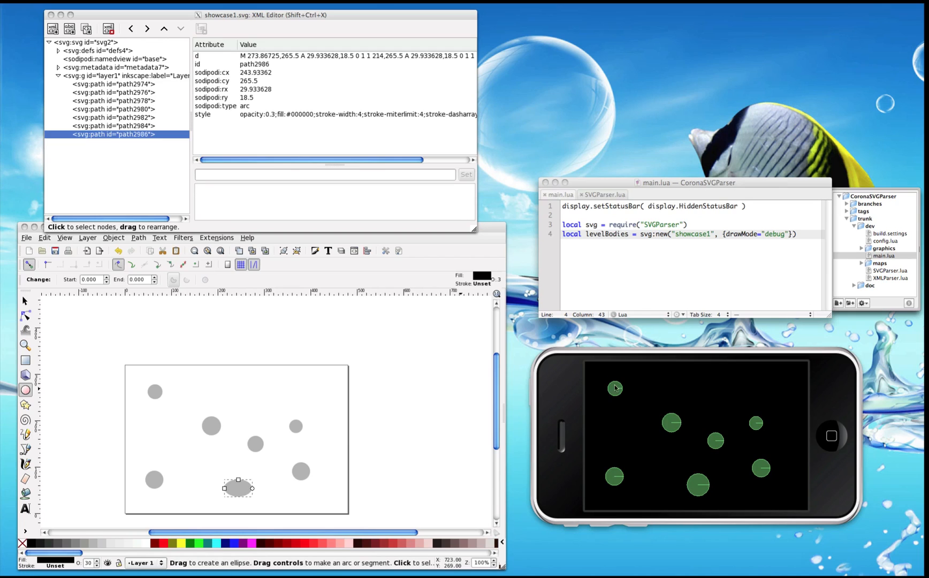
pyautogui.moveTo(763, 407)
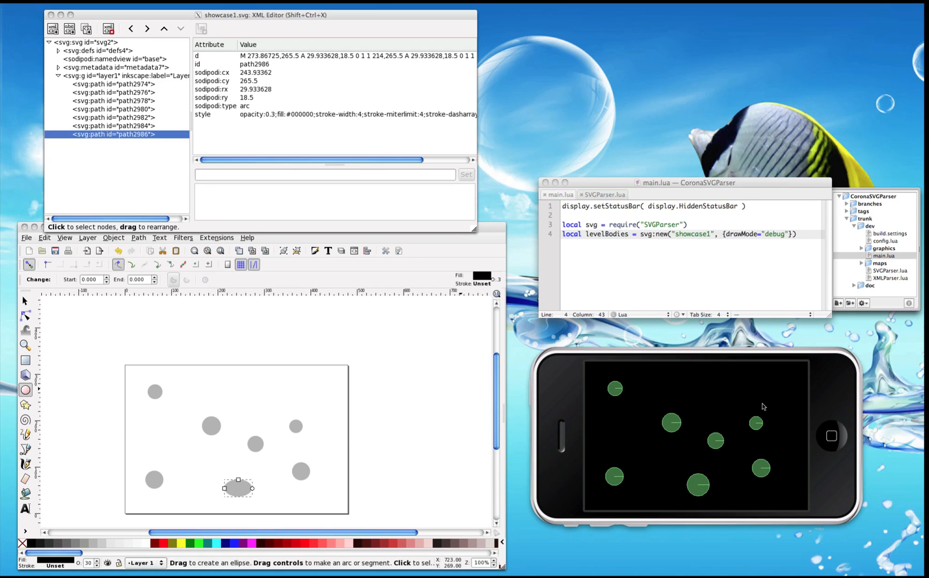
pyautogui.moveTo(707, 464)
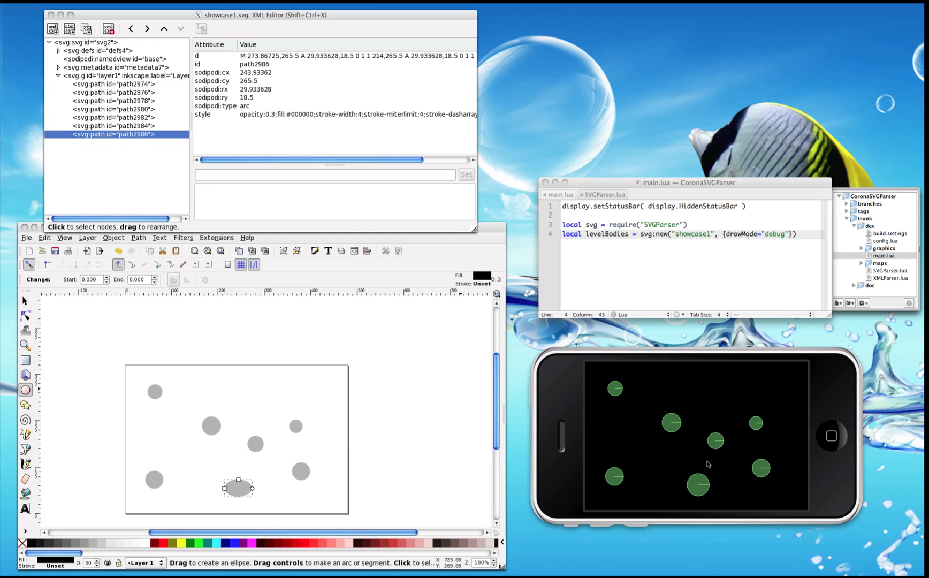
pyautogui.moveTo(223, 378)
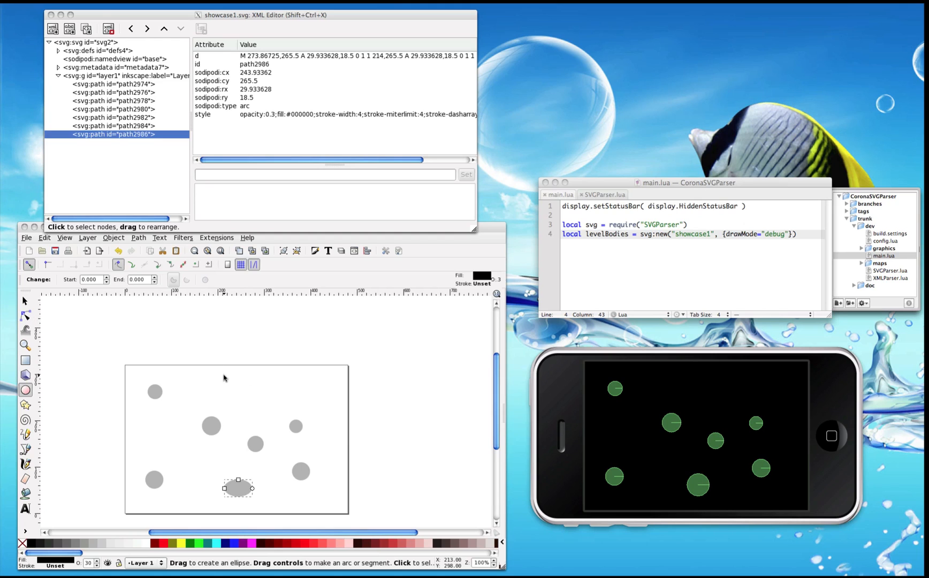
# Draw a small circle near the top and give it a den attribute of 10
pyautogui.moveTo(224, 383); pyautogui.dragTo(248, 397)
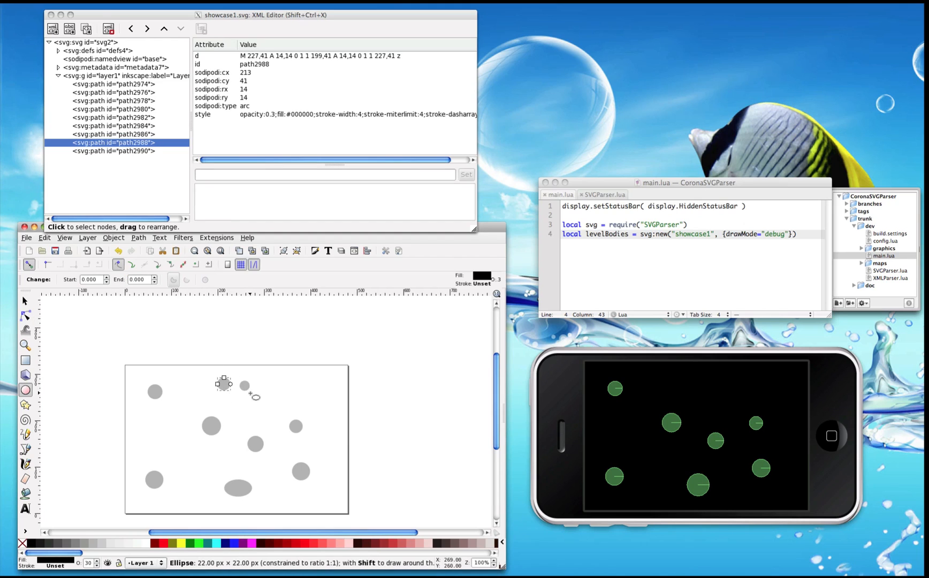
pyautogui.write('den')
pyautogui.write('10')
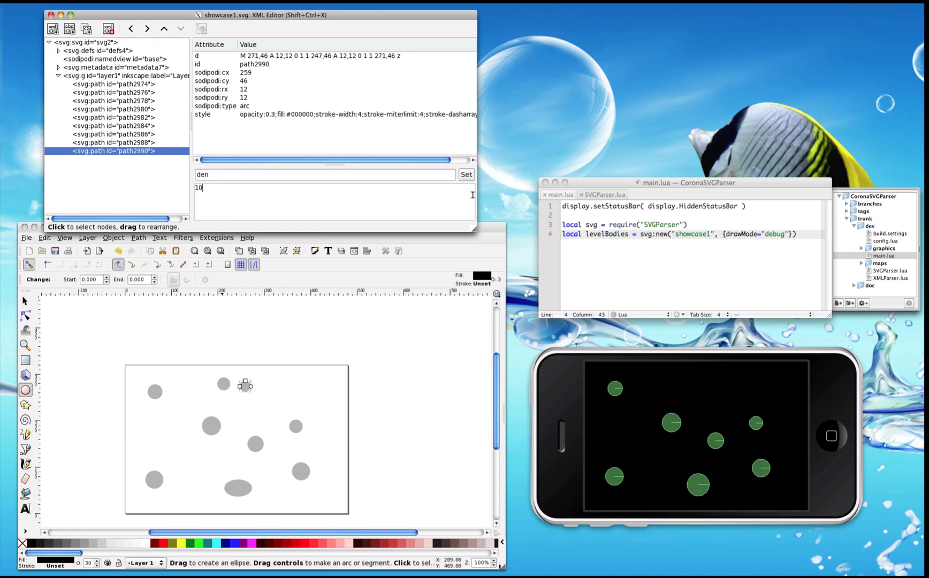
pyautogui.click(465, 174)
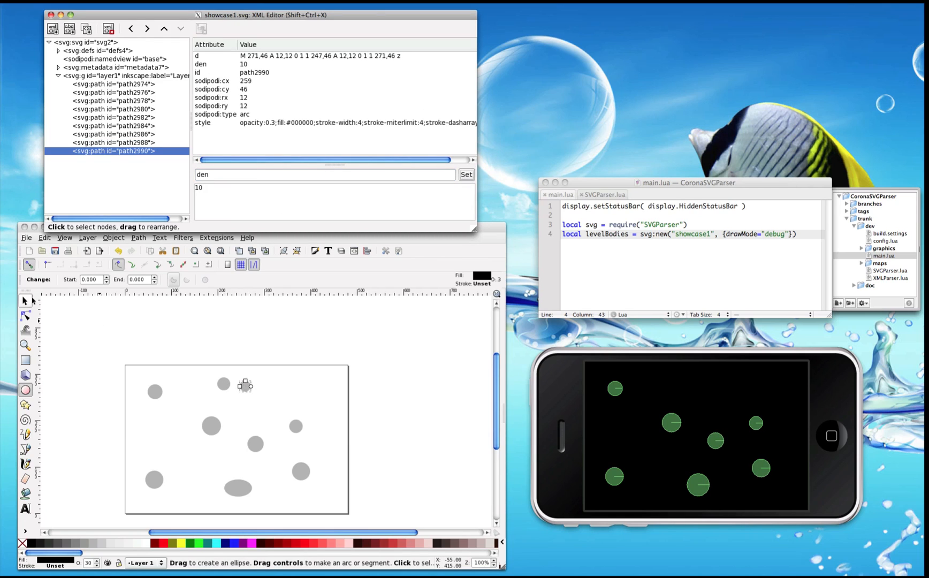
# Give the left small circle at the top a den attribute of 5
pyautogui.click(222, 384)
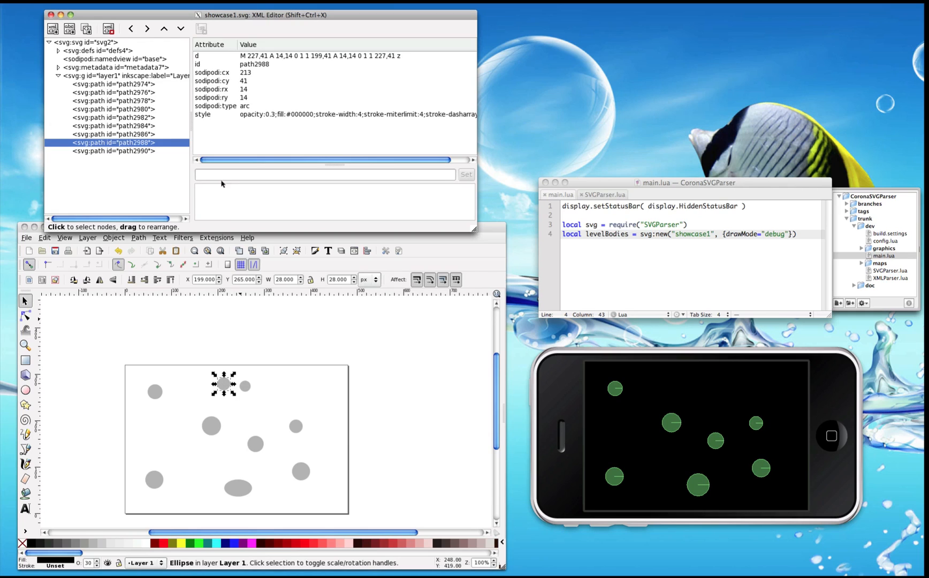
pyautogui.write('dens')
pyautogui.write('5')
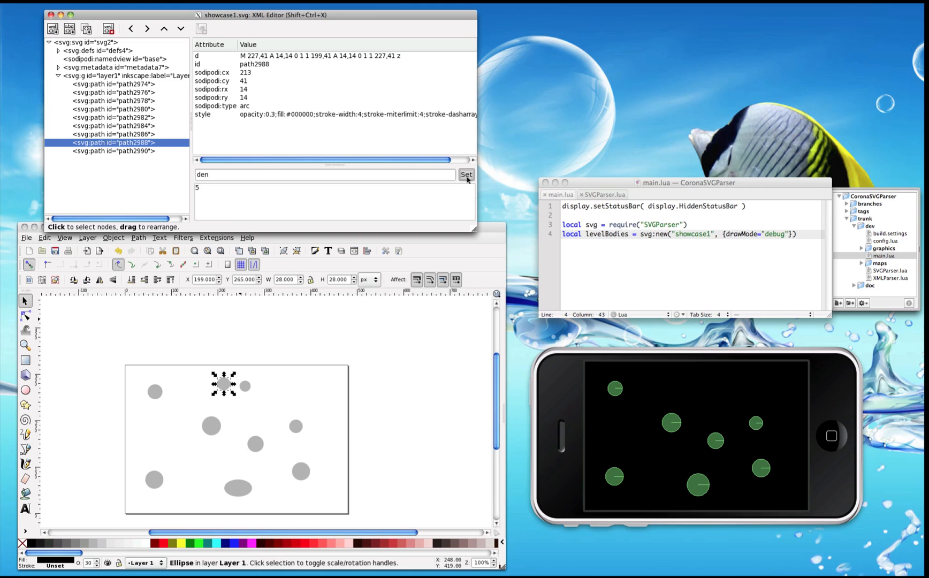
pyautogui.click(465, 174)
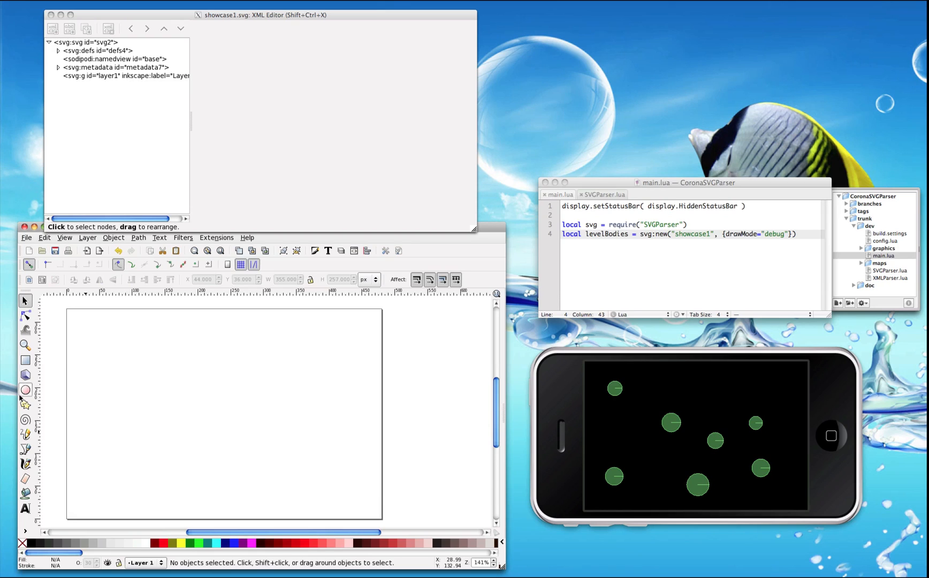
# Draw a thin eight-pointed star on the page with the Star tool
pyautogui.click(24, 405)
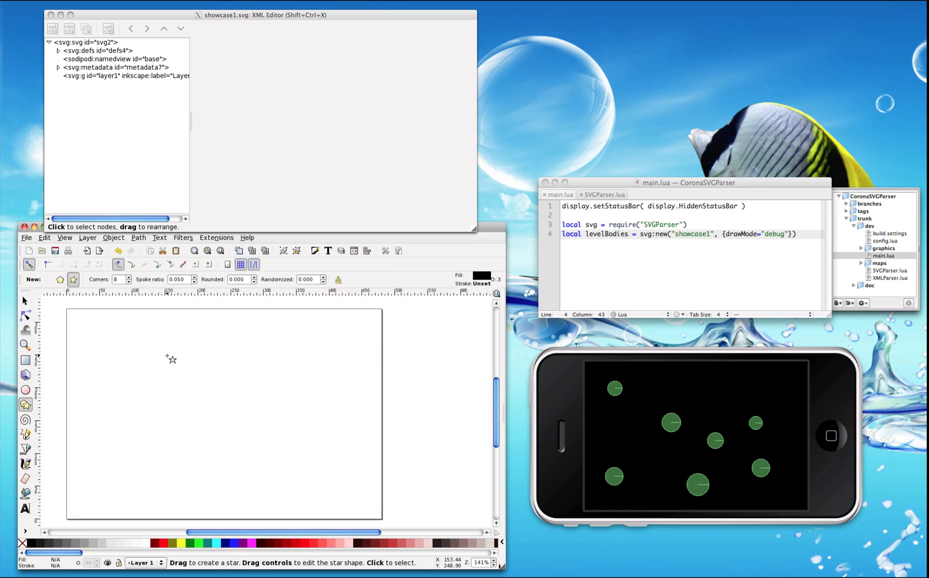
pyautogui.moveTo(169, 358); pyautogui.dragTo(194, 378)
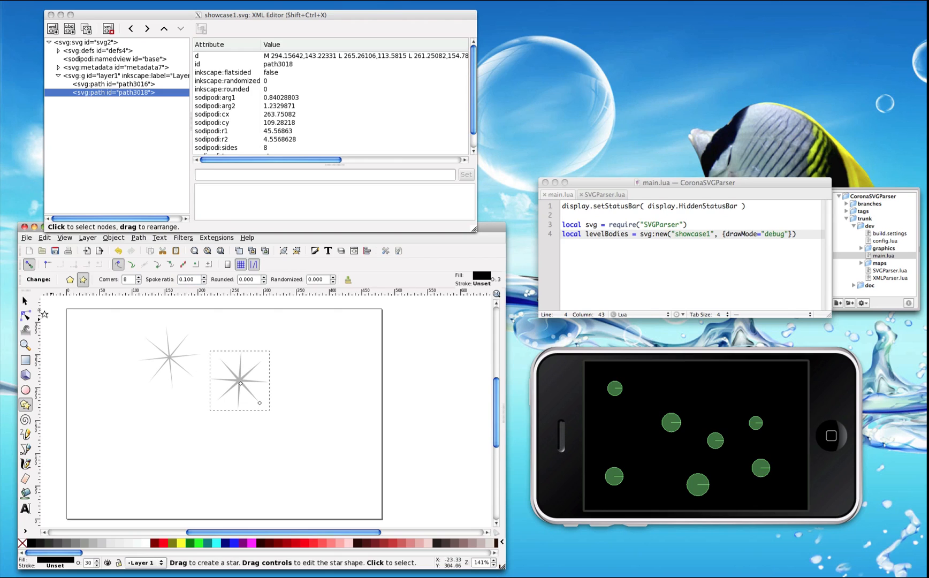
pyautogui.click(240, 382)
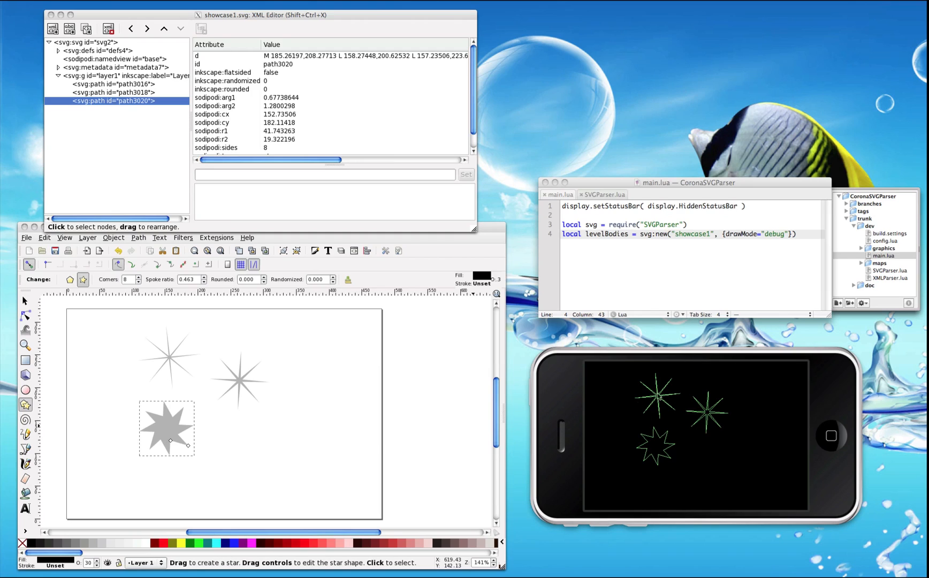
pyautogui.moveTo(647, 402)
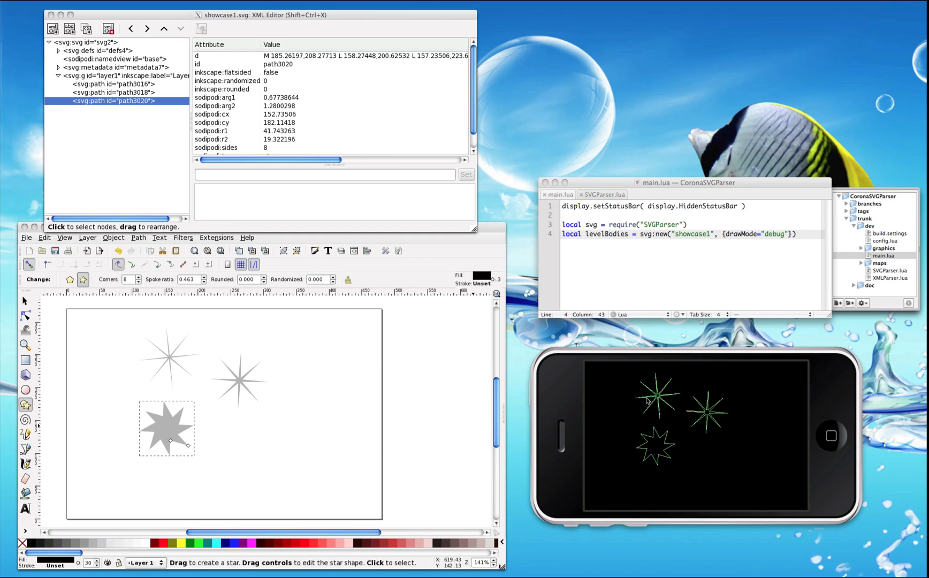
pyautogui.moveTo(654, 465)
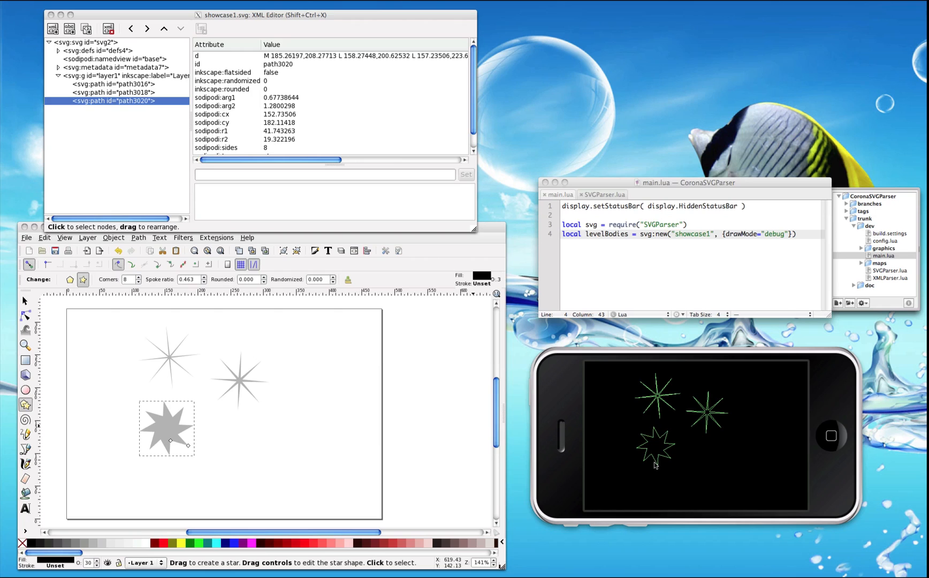
pyautogui.moveTo(17, 385)
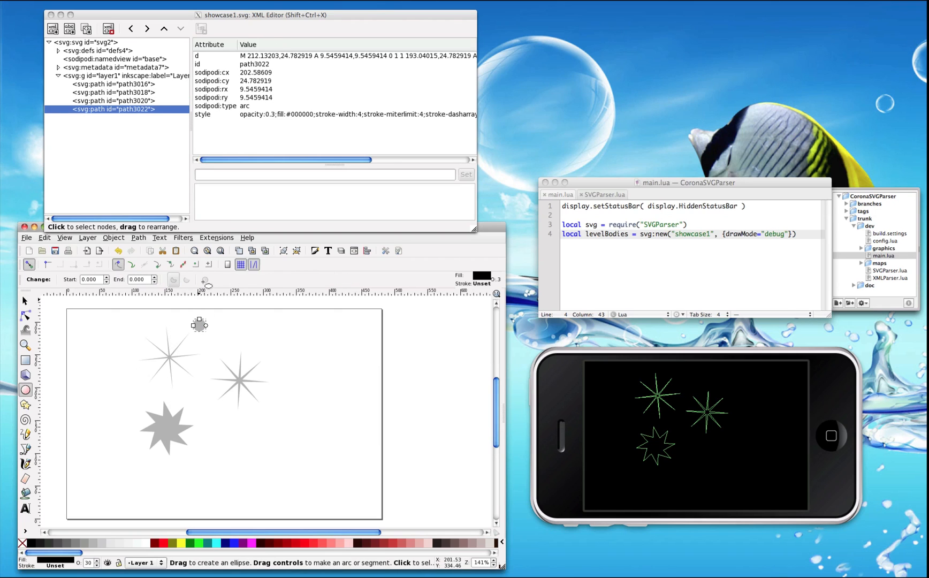
# Name a new 'den' attribute in the XML Editor and move to its value
pyautogui.write('den')
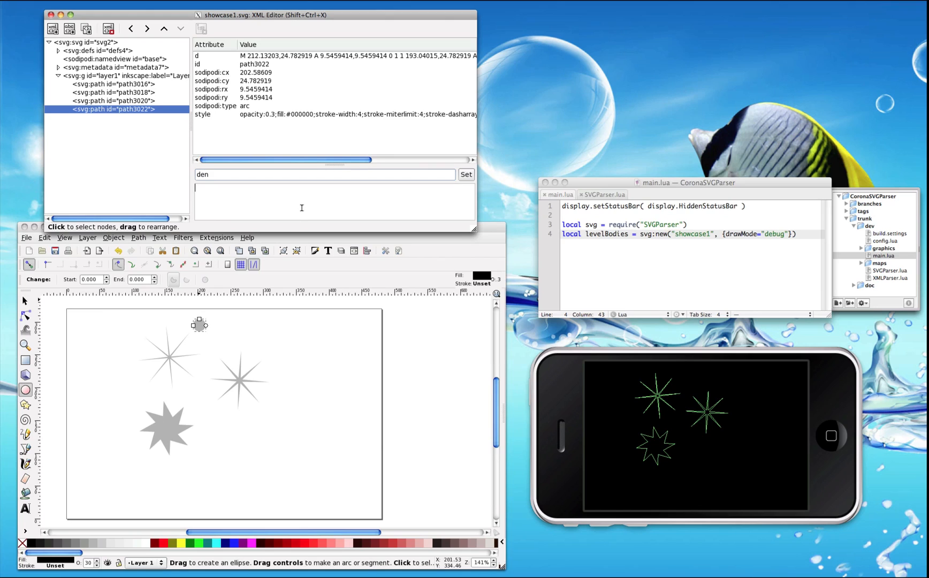
pyautogui.click(465, 175)
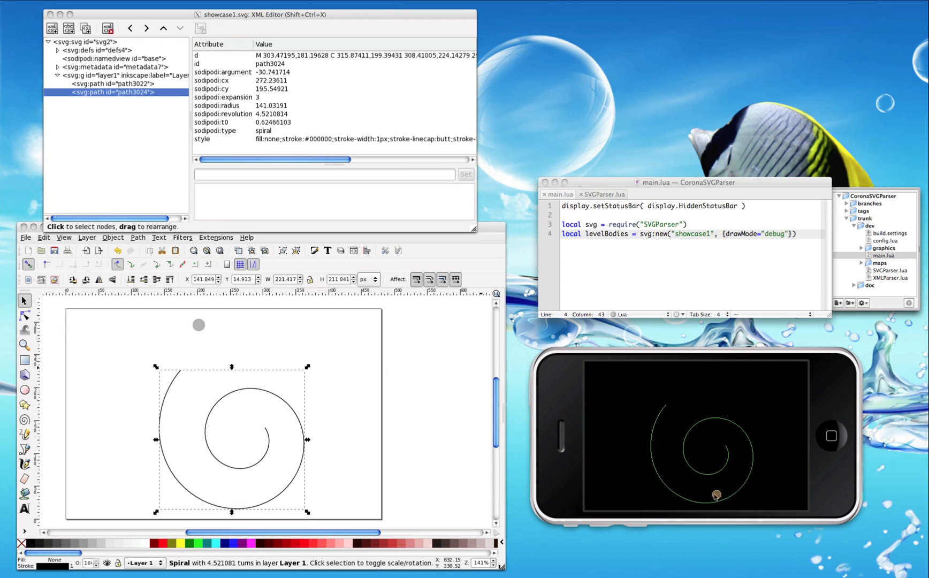
# Select the spiral so it can be deleted
pyautogui.click(161, 378)
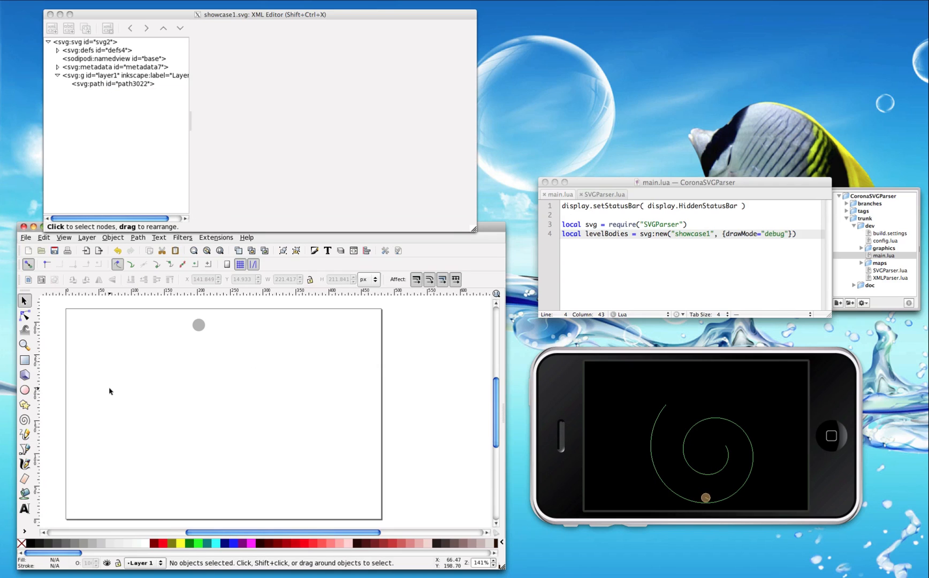
pyautogui.moveTo(25, 434)
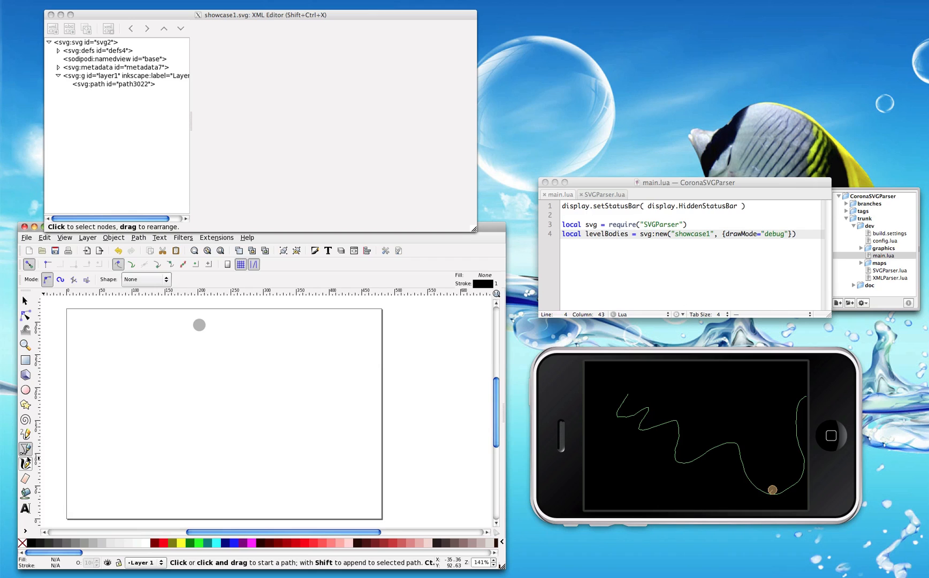
# Draw a wavy calligraphic terrain stroke across the page, then clear it away
pyautogui.moveTo(122, 377); pyautogui.dragTo(364, 415)
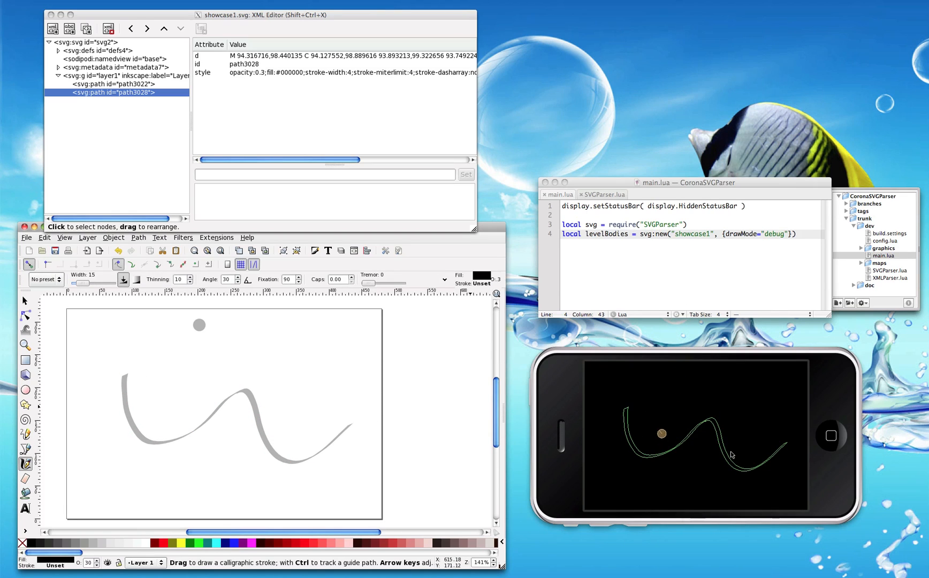
pyautogui.click(24, 302)
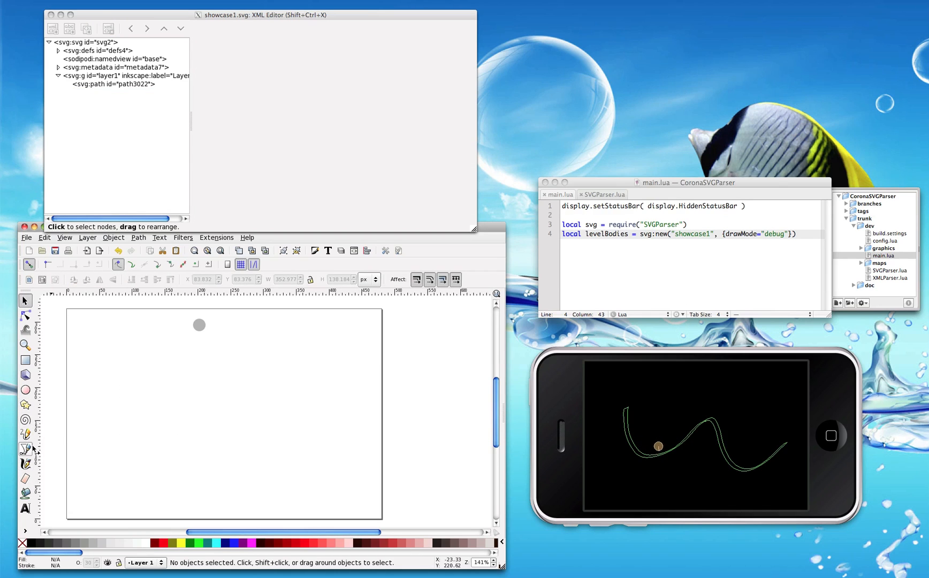
# Switch to the Bezier tool for drawing the terrain curve
pyautogui.click(25, 448)
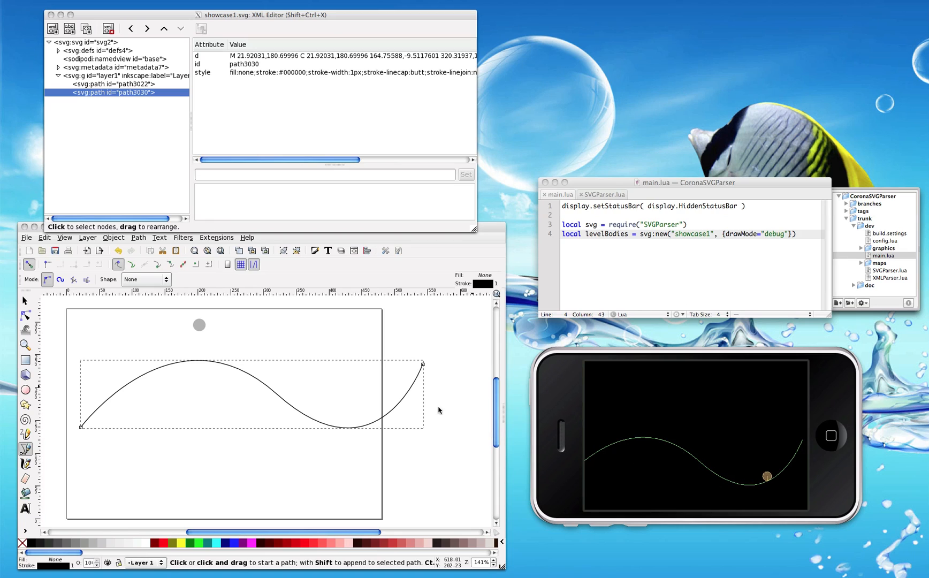
pyautogui.moveTo(203, 502)
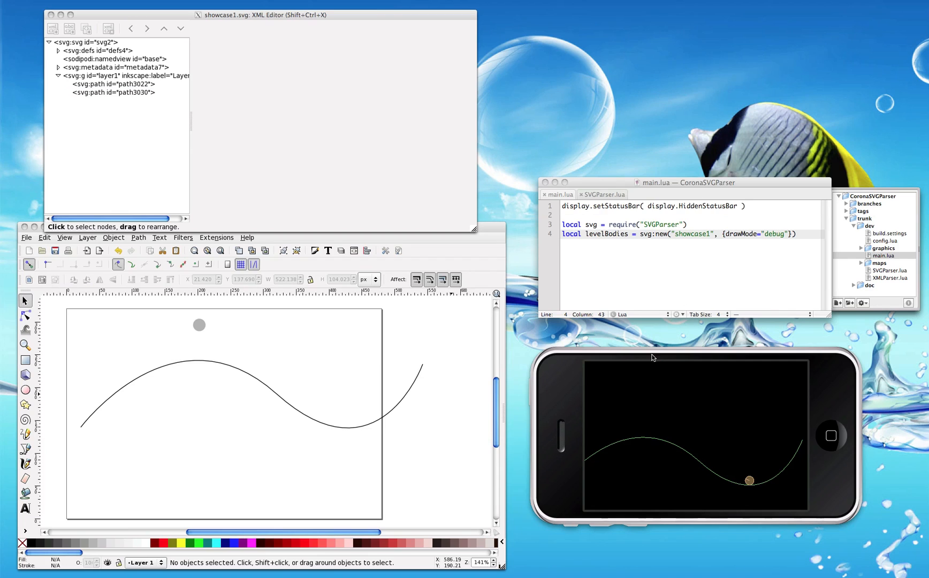
pyautogui.moveTo(184, 362)
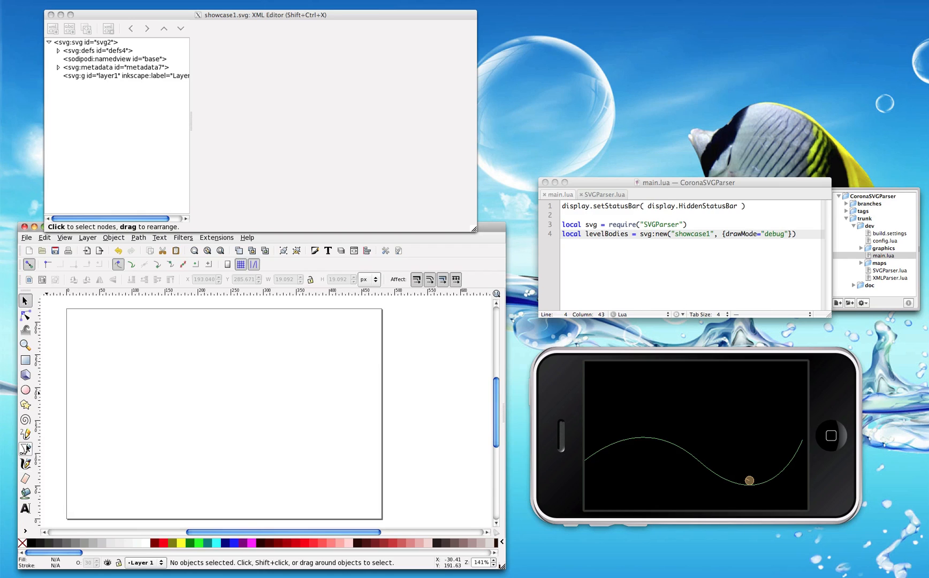
# Draw a curving Bezier terrain path from the left of the page to the right
pyautogui.moveTo(85, 360); pyautogui.dragTo(143, 442)
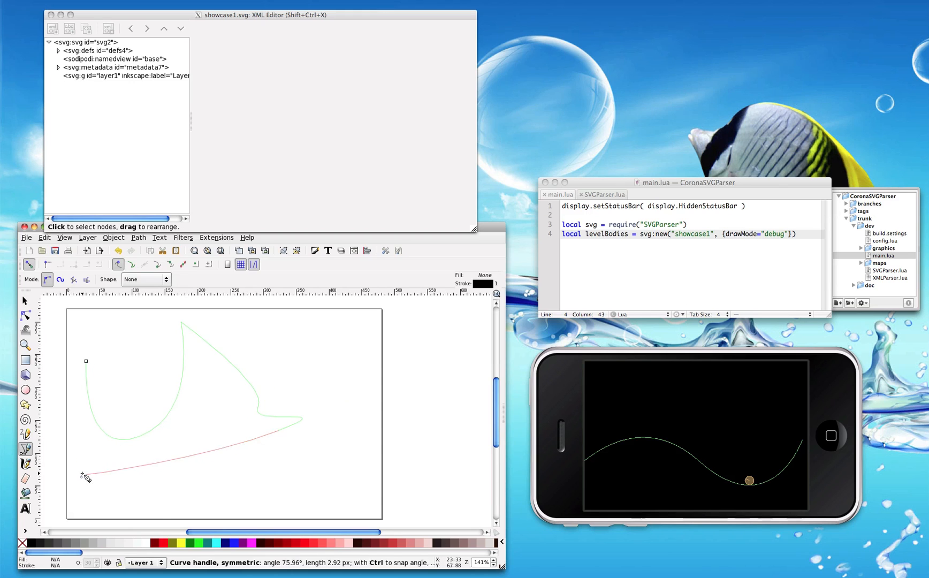
pyautogui.click(371, 445)
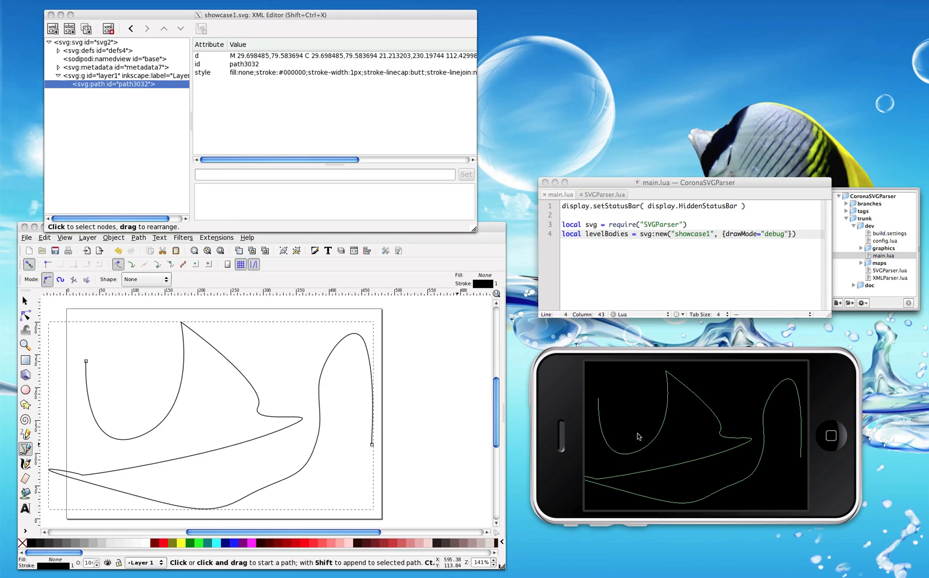
pyautogui.moveTo(624, 409)
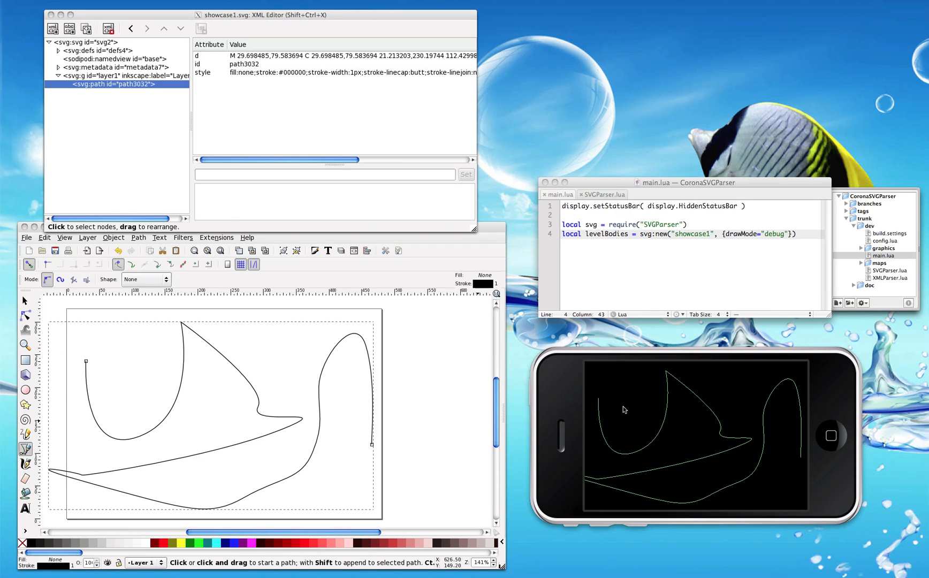
pyautogui.click(24, 389)
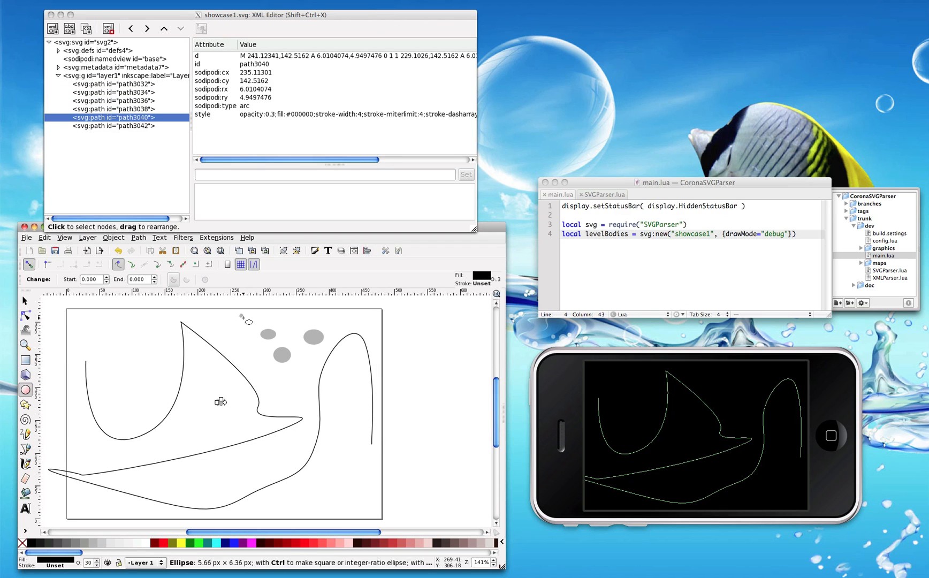
# Add a density attribute and duplicate the small ball near the top
pyautogui.write('dens')
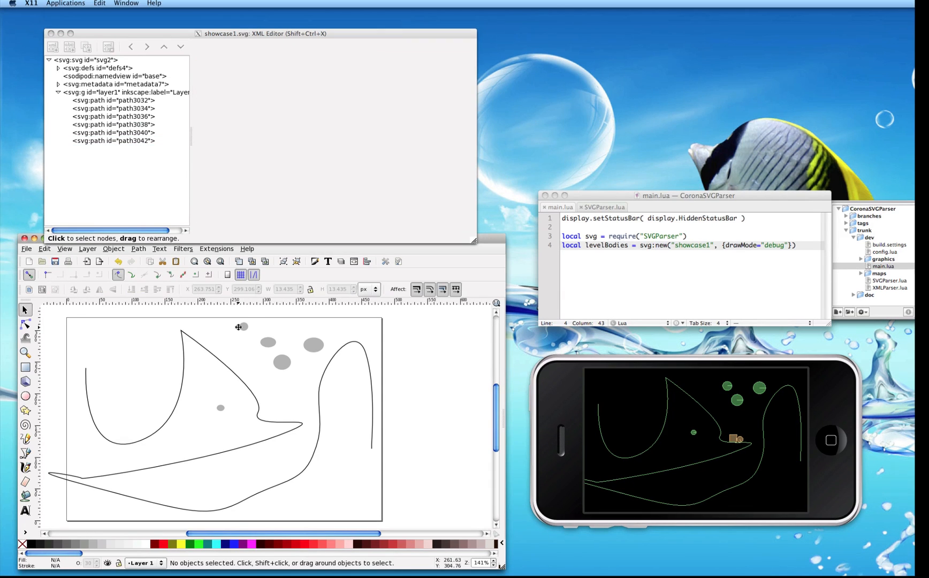
pyautogui.click(243, 326)
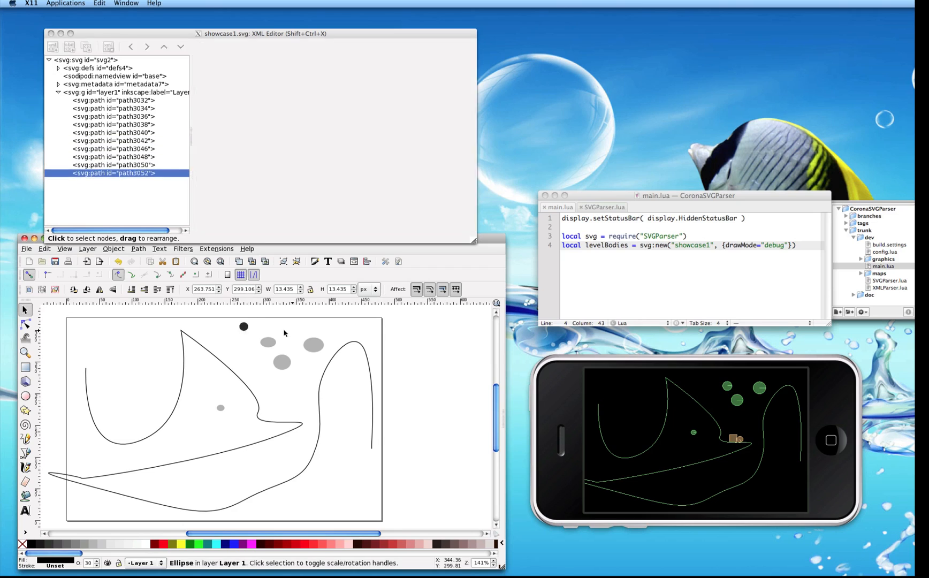